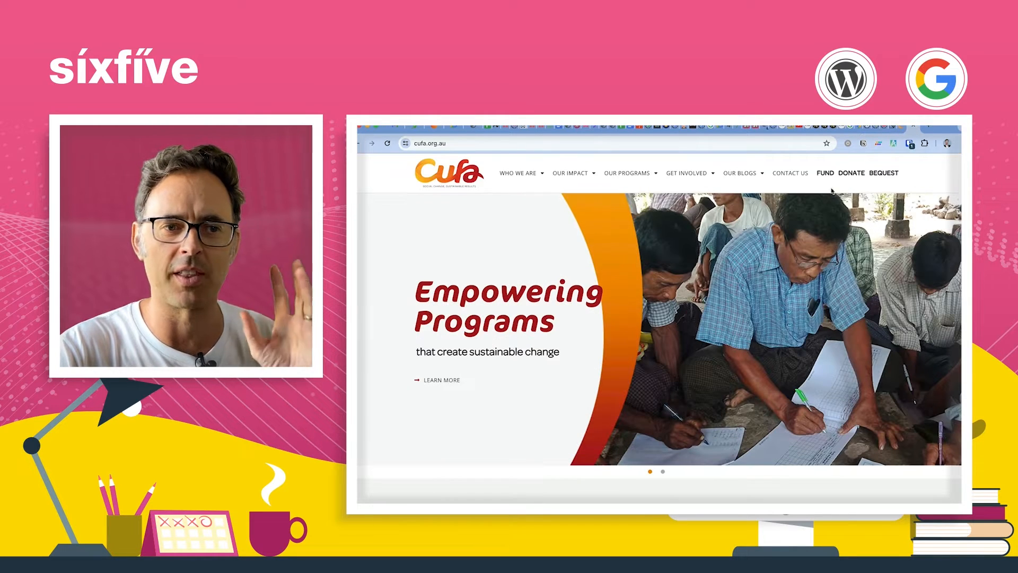
mouse_move(795, 219)
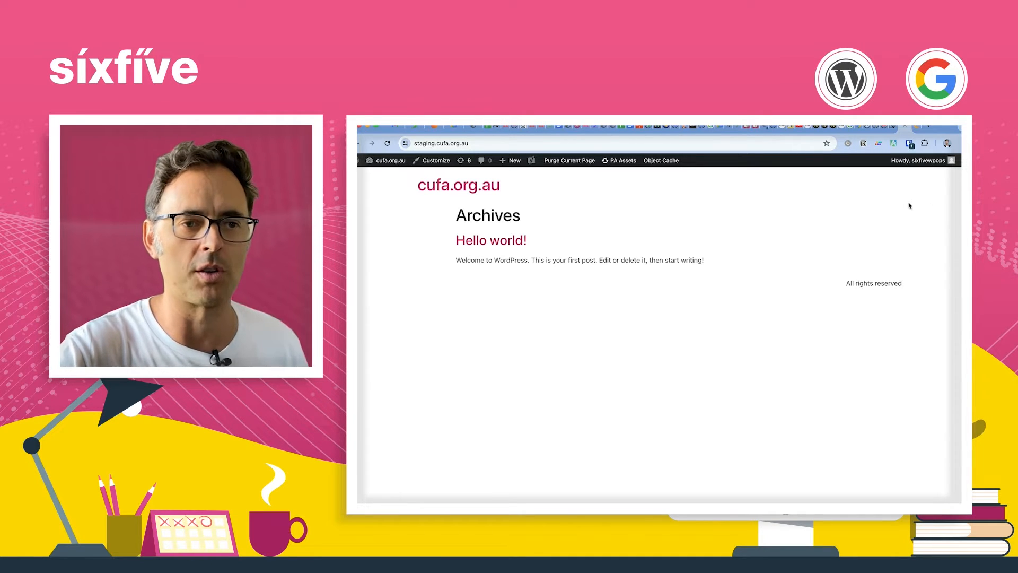
mouse_move(789, 218)
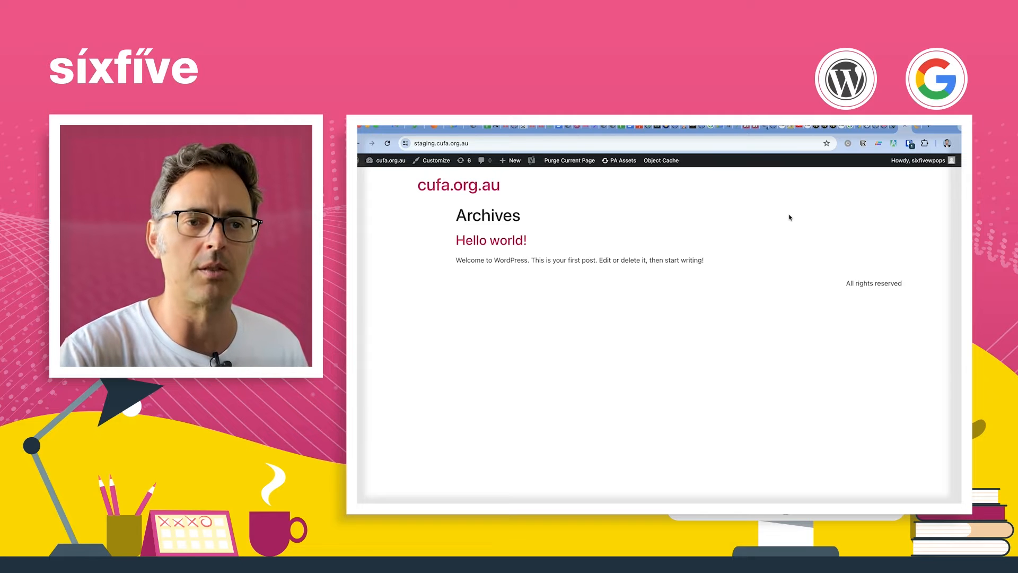
Go to the staging admin Dashboard, then Posts > All Posts, showing only Hello world!
click(389, 161)
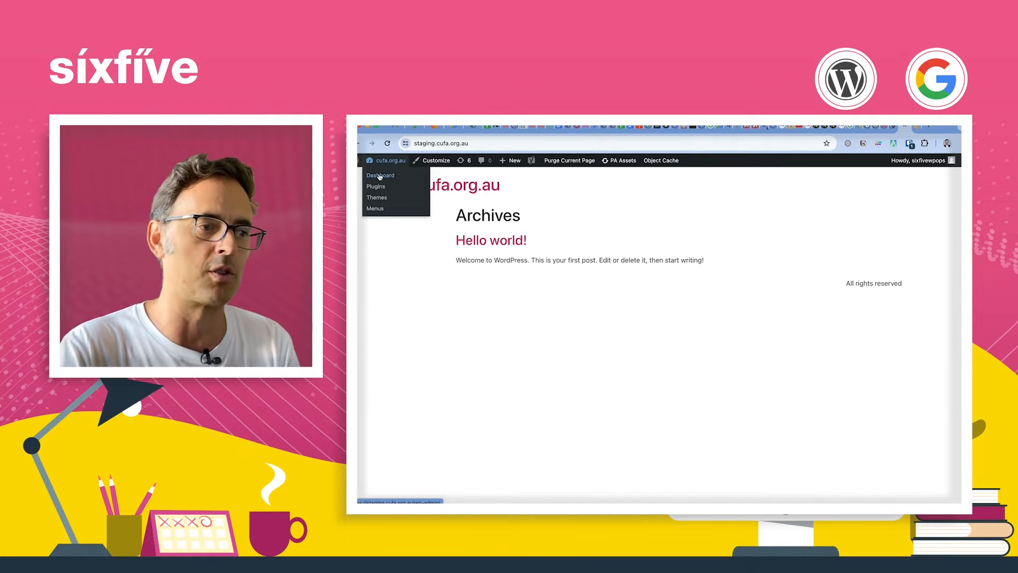
click(381, 175)
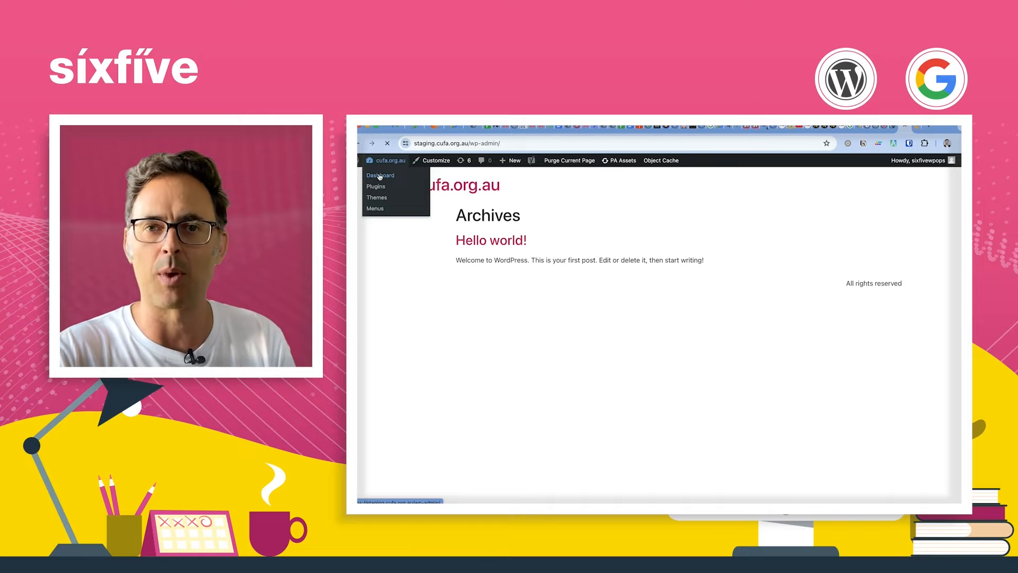
click(381, 175)
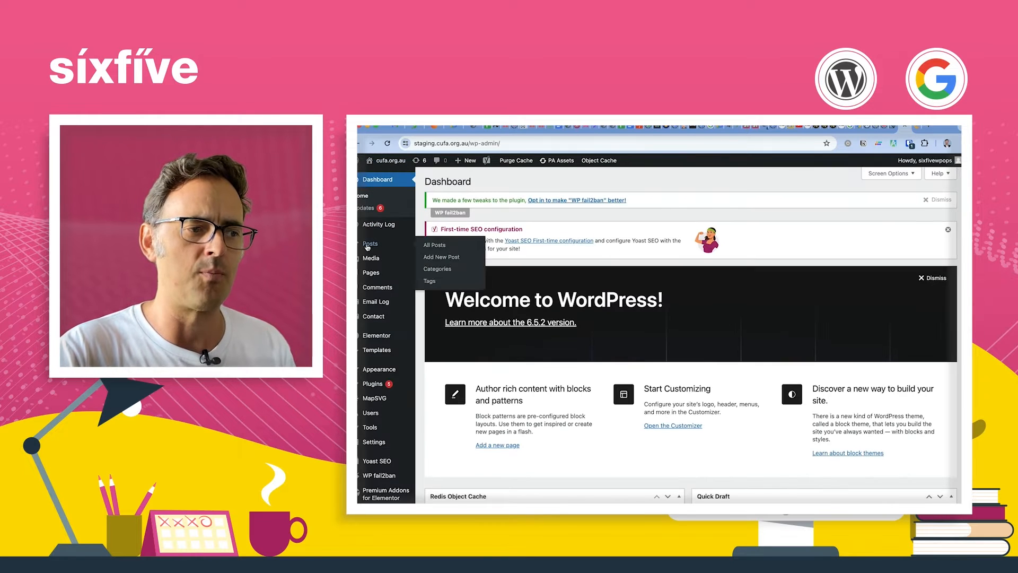
click(434, 245)
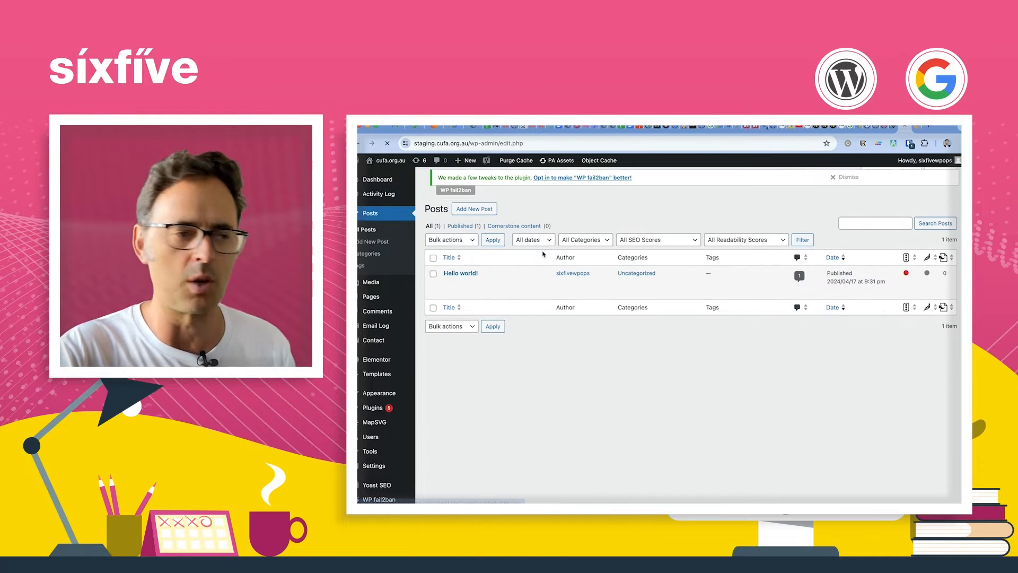
mouse_move(371, 297)
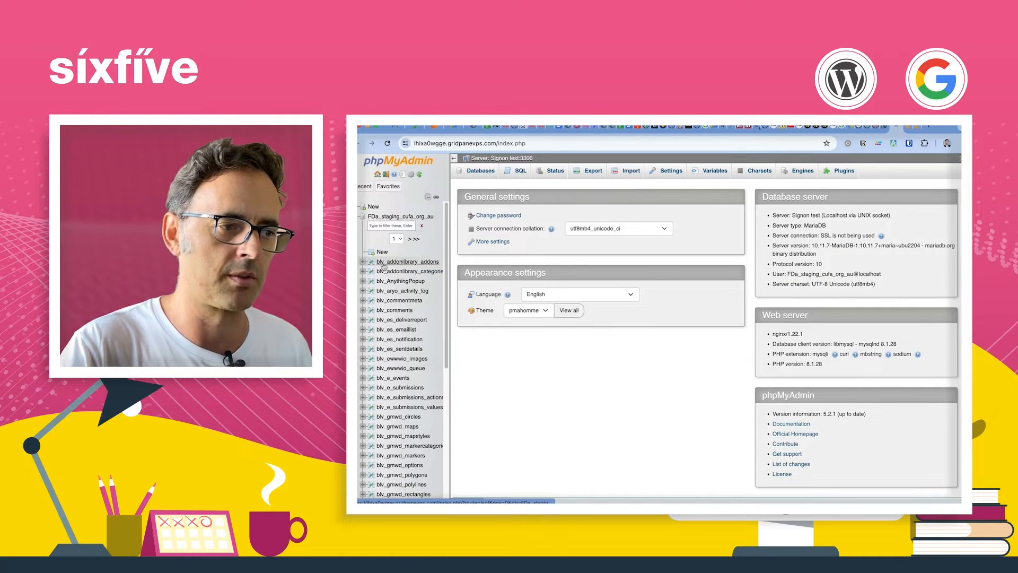
Browse the staging database's table list and confirm the tables use the blv_ prefix.
scroll(down, 3)
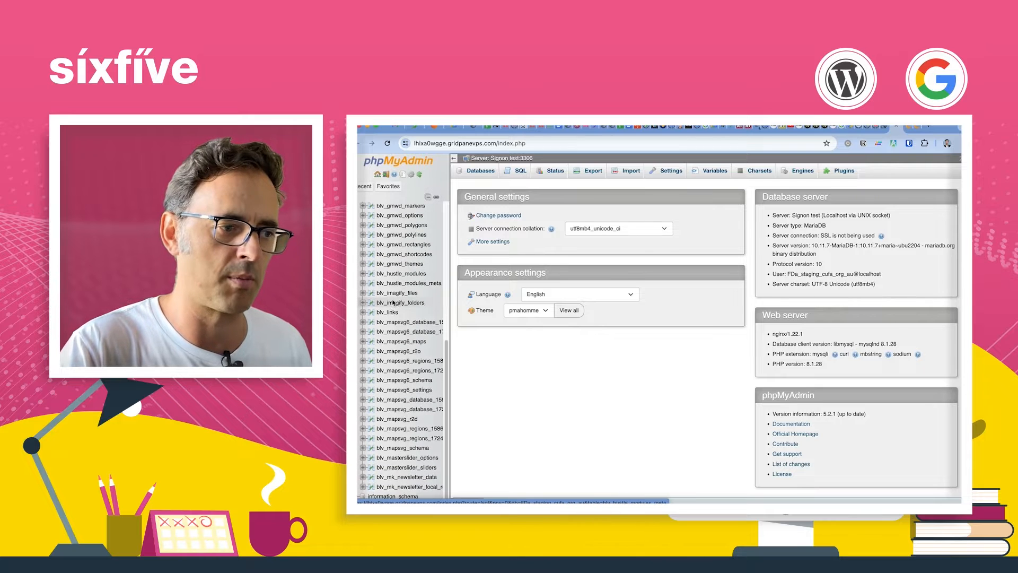
click(942, 125)
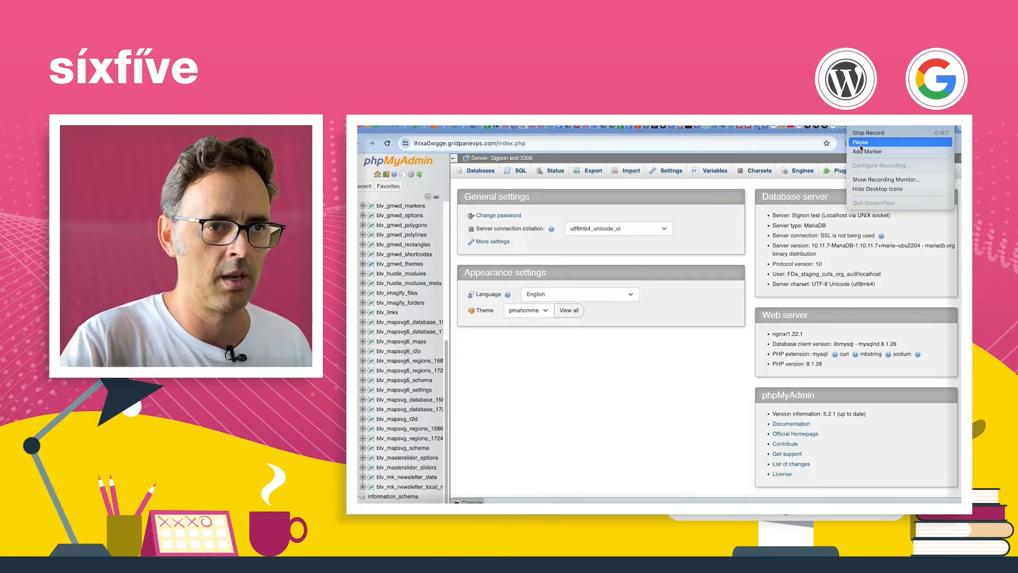
click(859, 132)
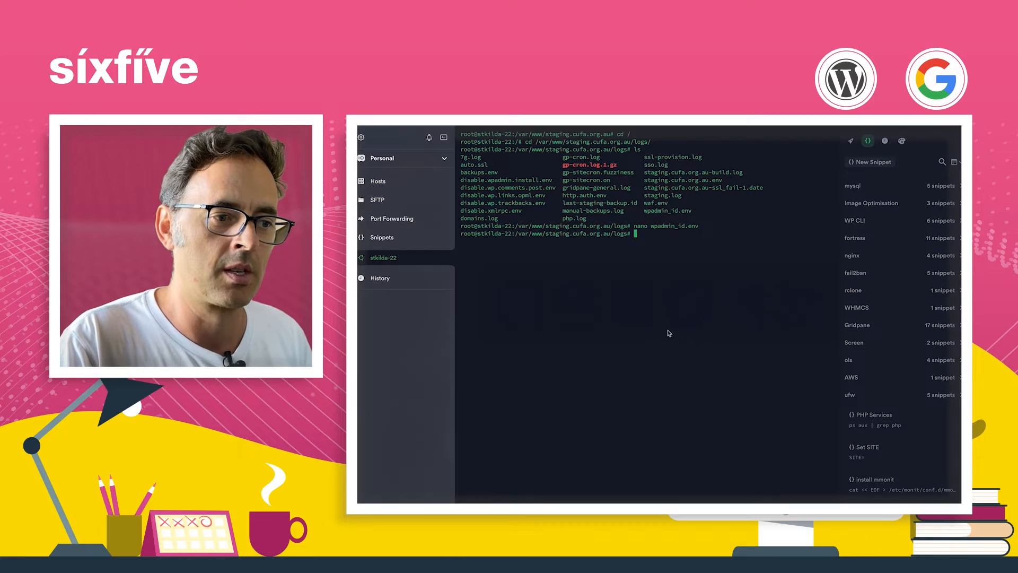
Change into /var/www/staging.cufa.org.au/ and bring up wp-config.php in nano.
text(cd)
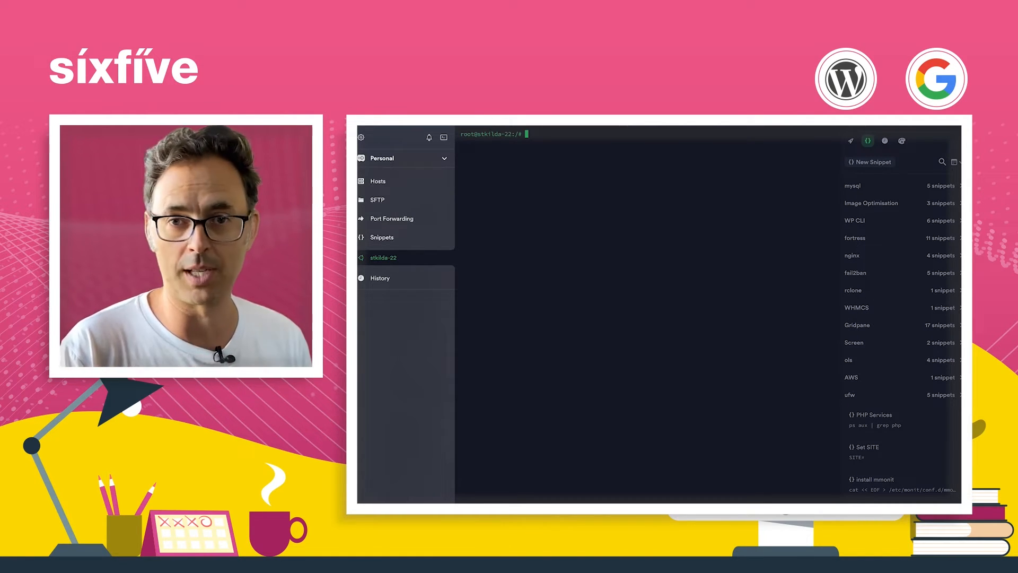
text(cd /var/www/staging.cufa.org.au/)
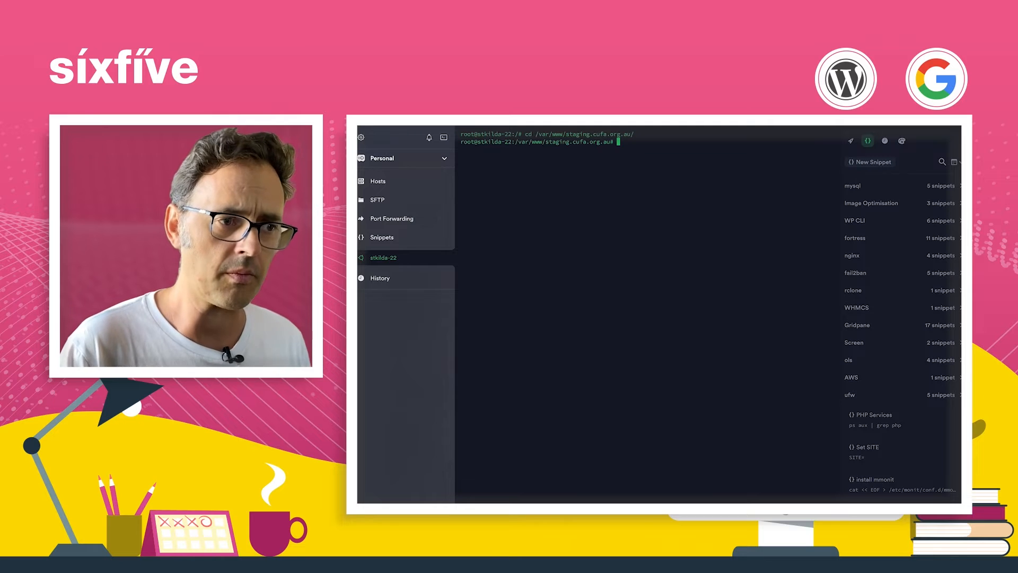
text(nan)
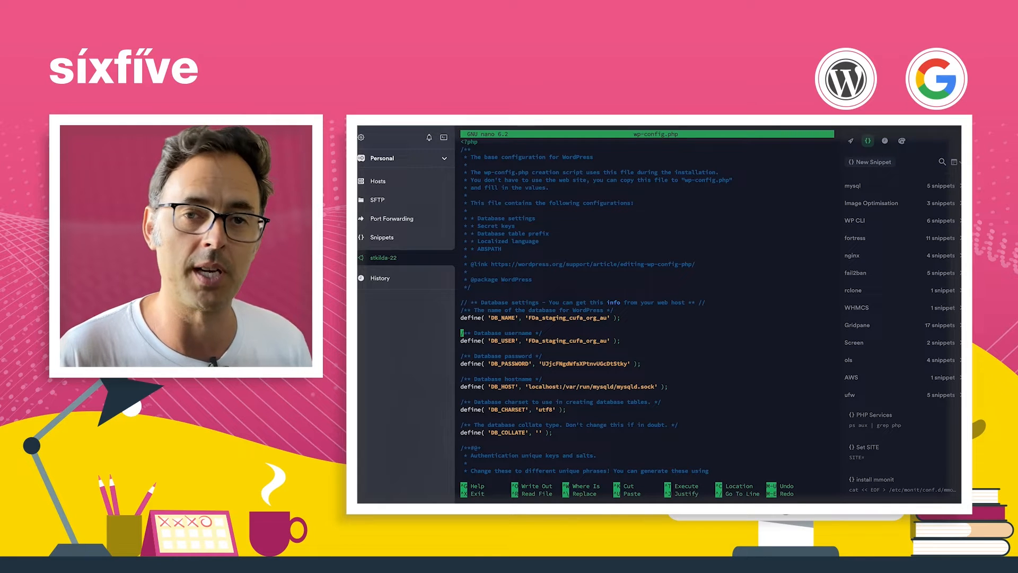
Replace $table_prefix wp_ with blv_ in wp-config.php and save the file.
scroll(down, 3)
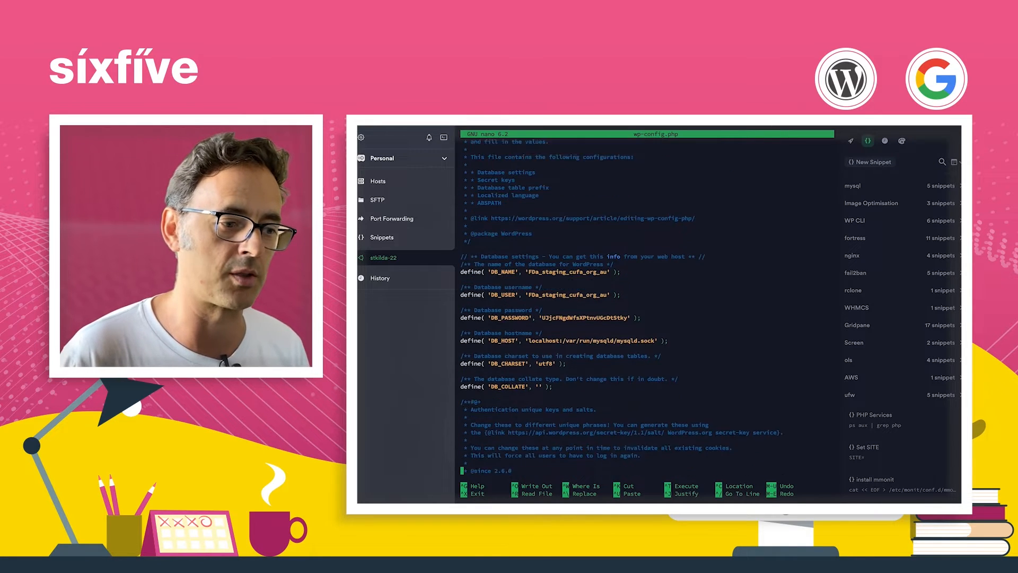
scroll(down, 3)
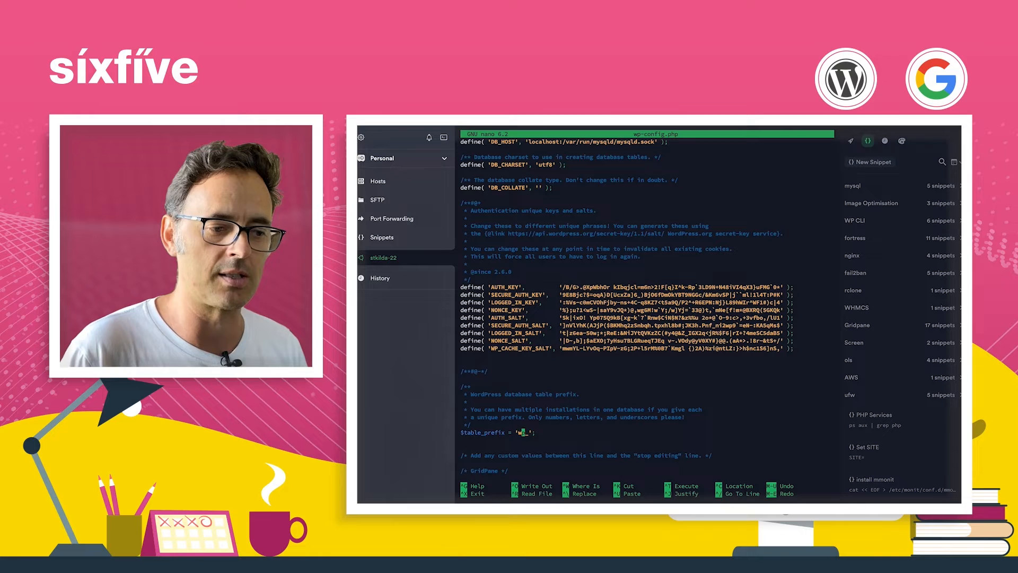
text(wp)
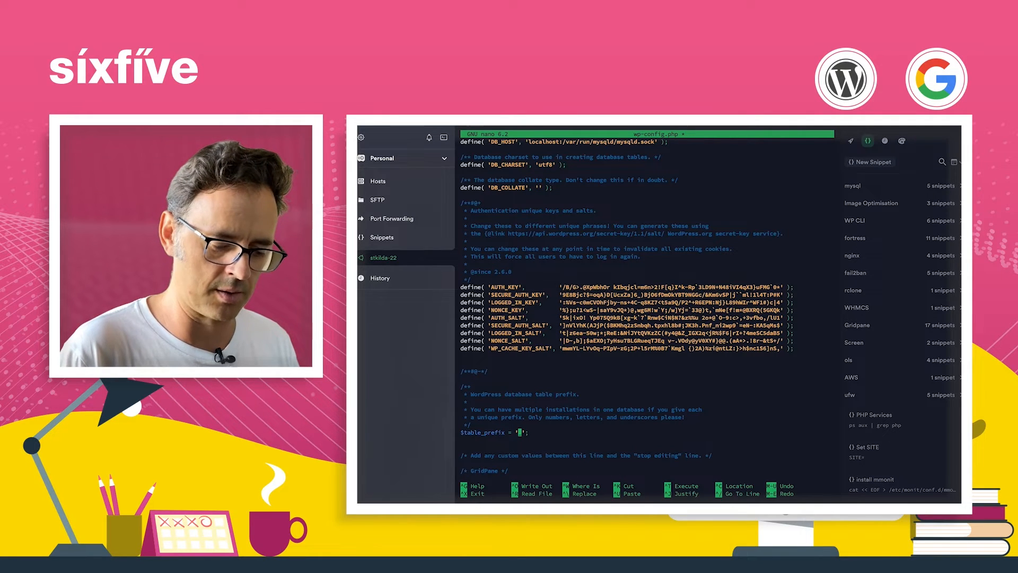
text(blv_)
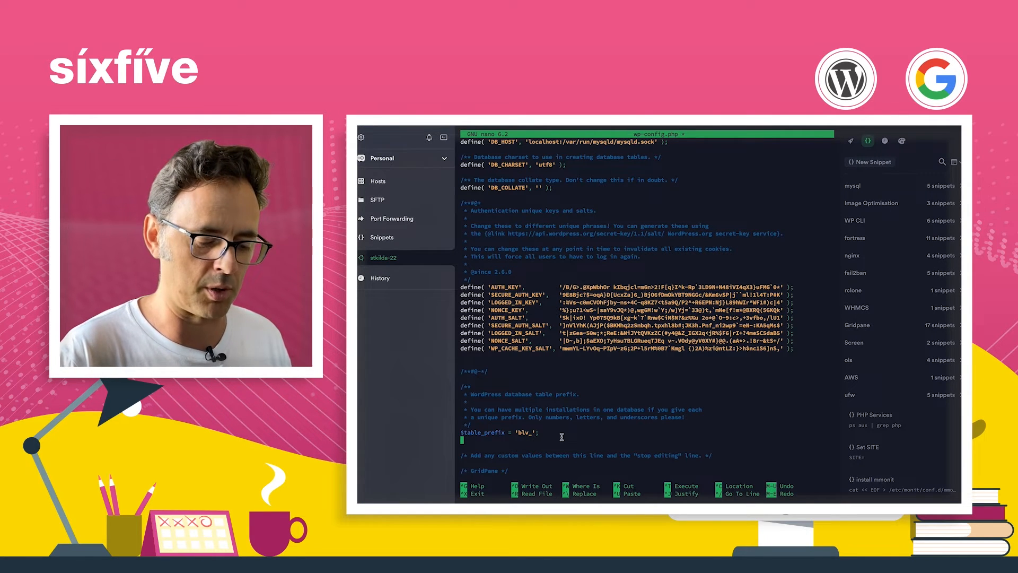
key(ctrl+x)
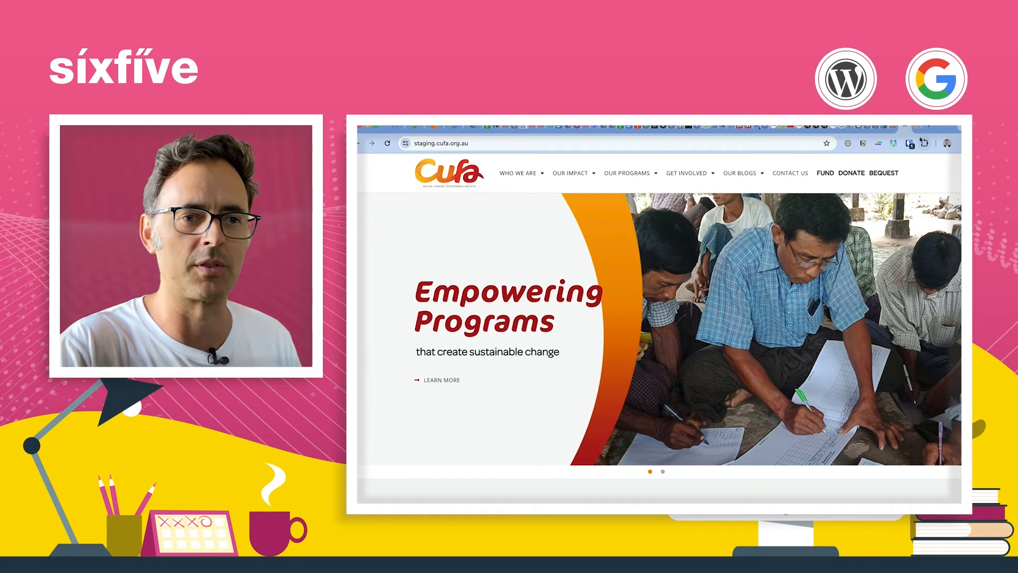
Scroll through the reloaded staging homepage to confirm the full Cufa content appears.
scroll(down, 3)
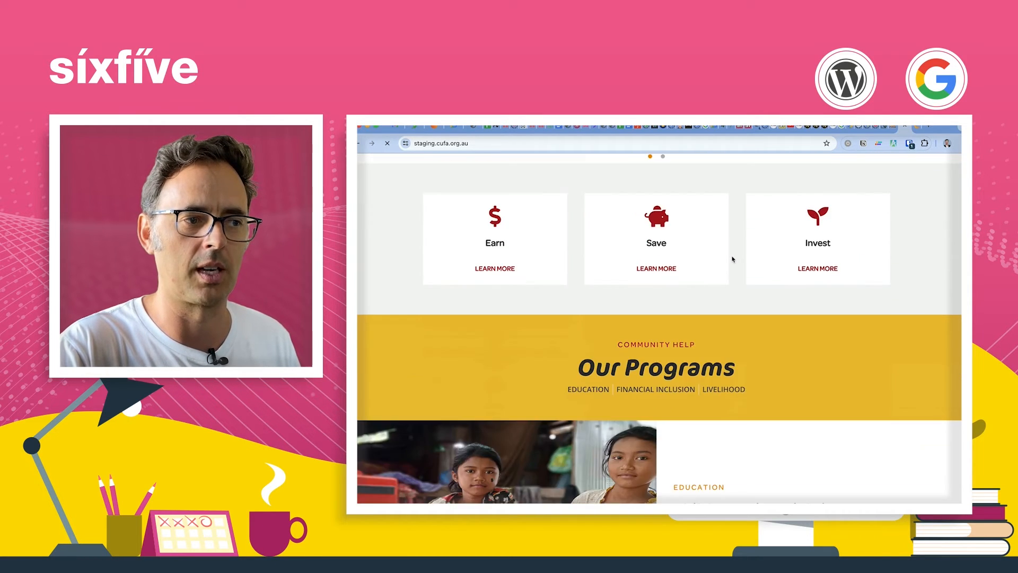
scroll(up, 3)
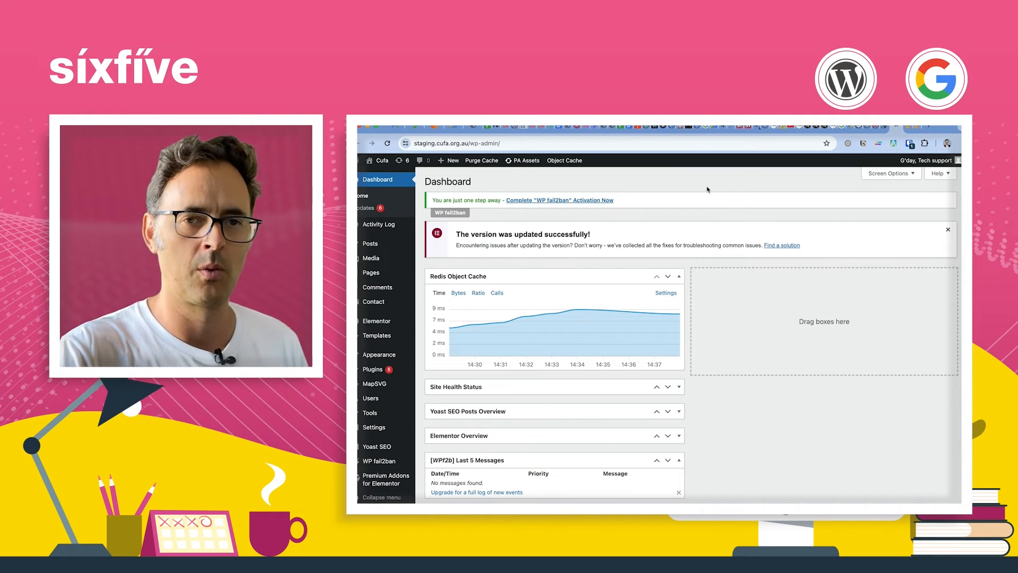
mouse_move(371, 258)
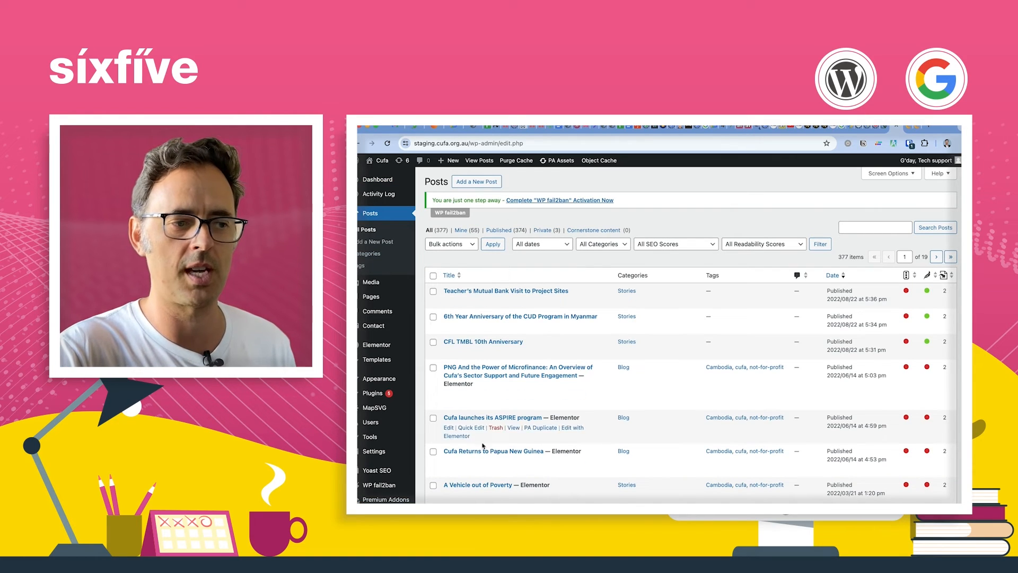
View the Pages list (97 items) and then the Media Library.
click(371, 296)
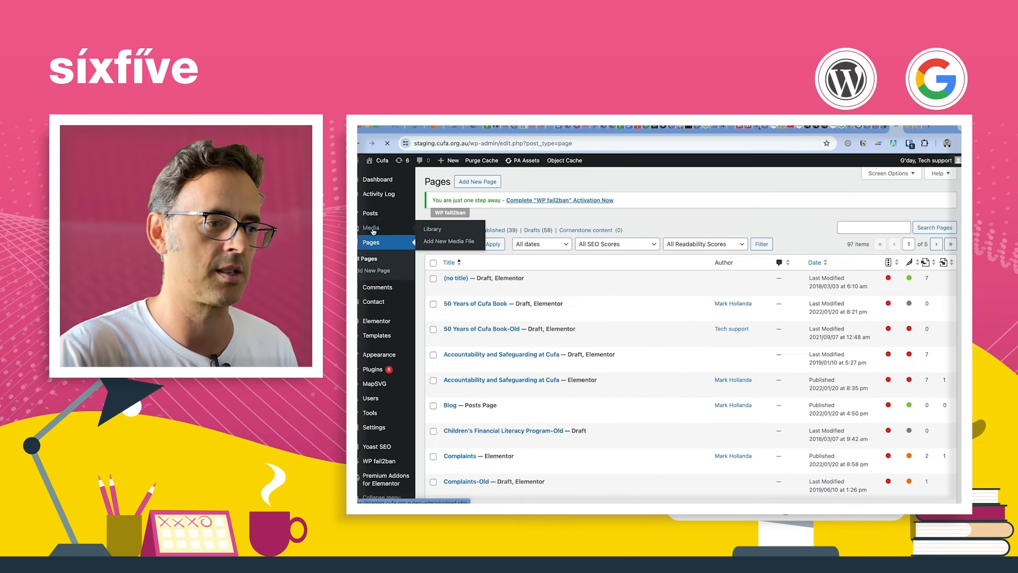
click(432, 229)
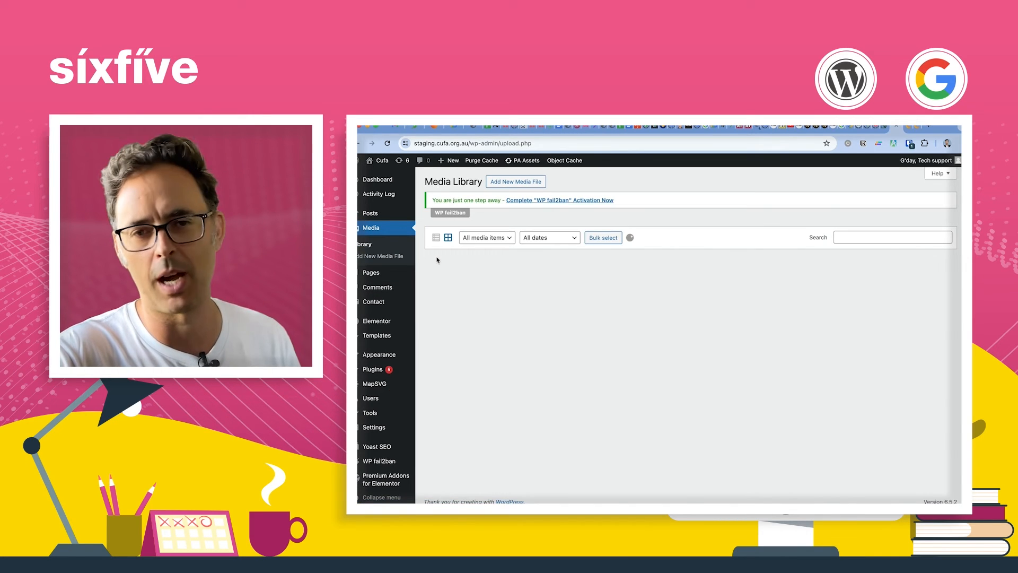